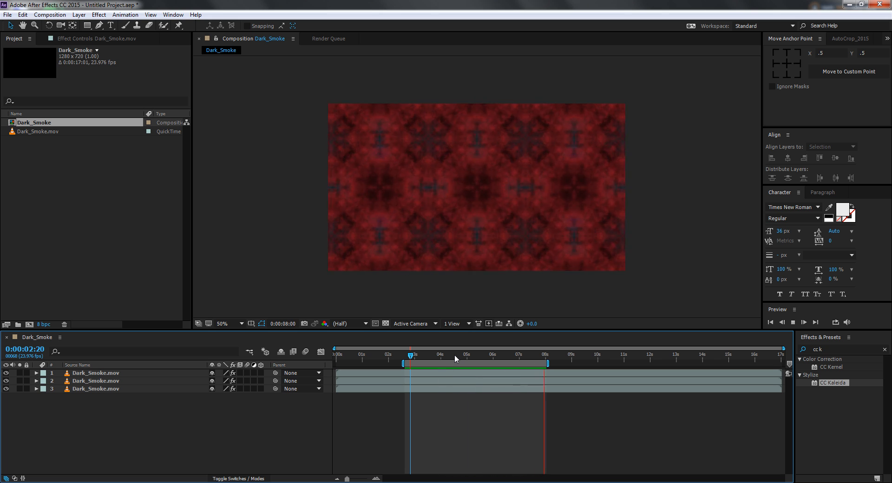
Create composition Dark_Smoke 2 from Dark_Smoke.mov and scrub through the rising smoke plume
click(433, 356)
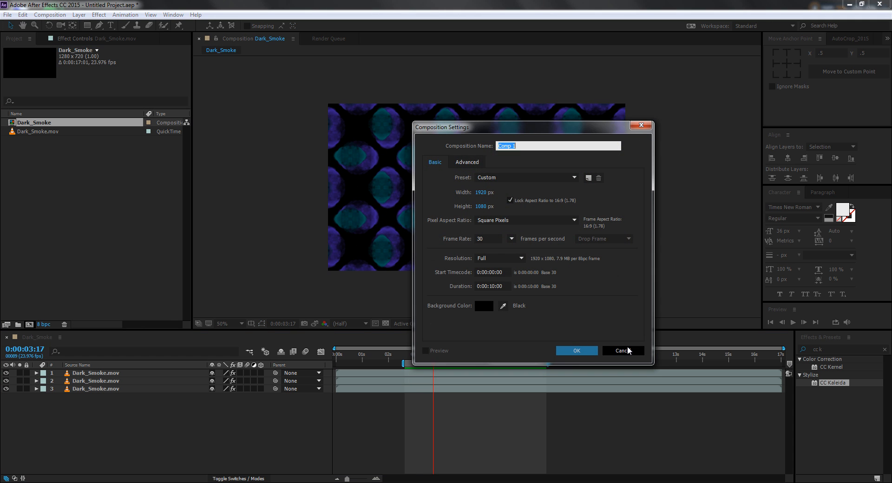
click(623, 350)
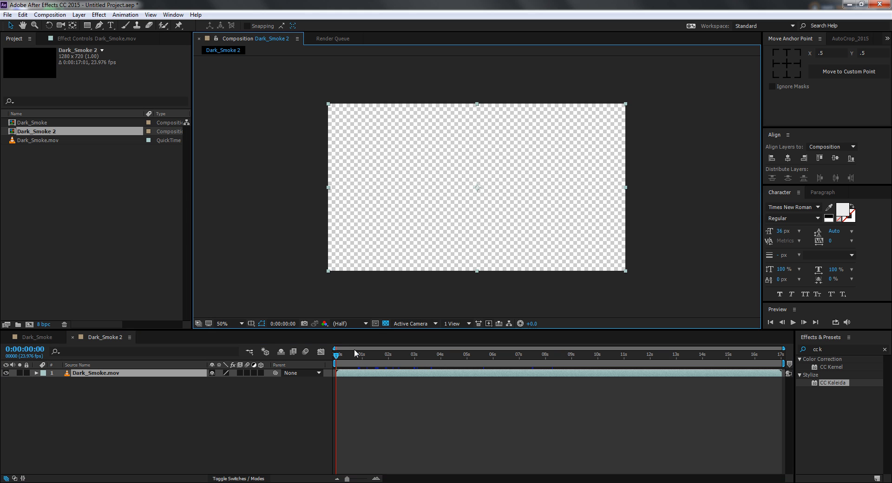
click(583, 355)
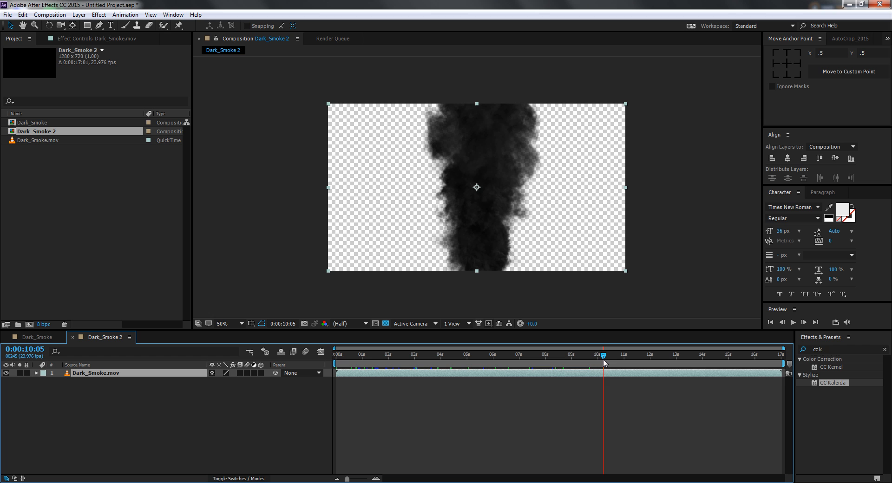
click(444, 355)
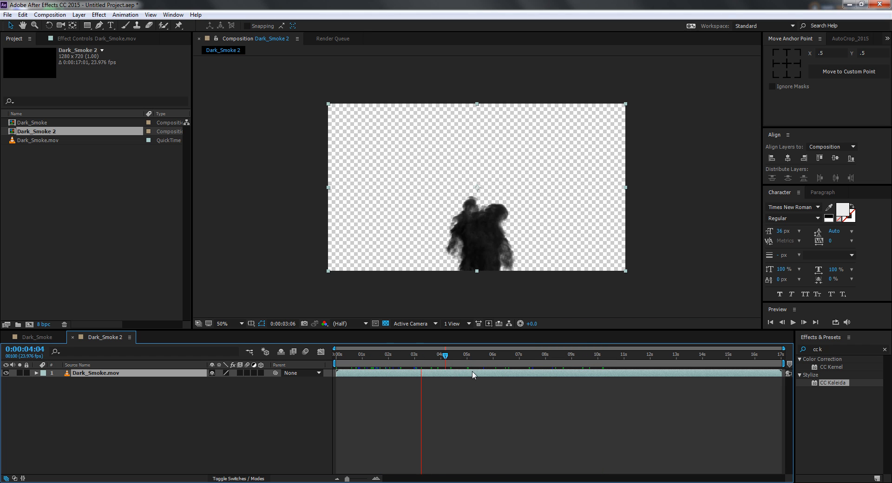
click(374, 354)
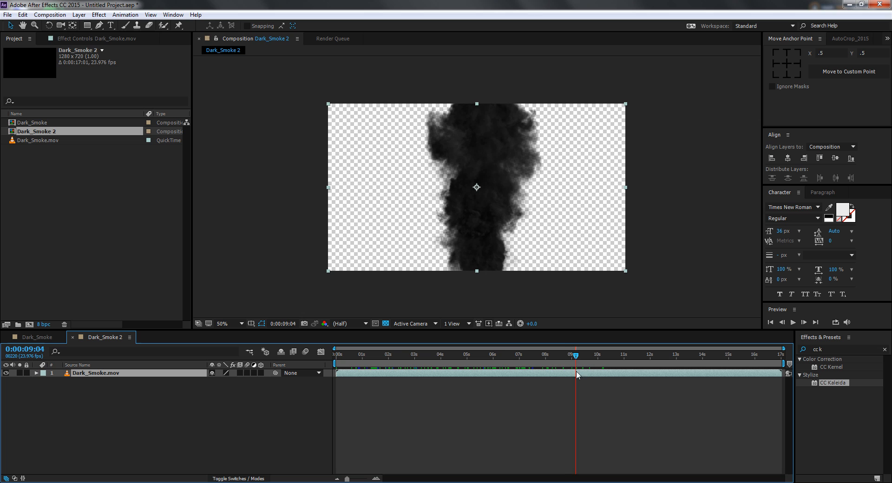
click(479, 354)
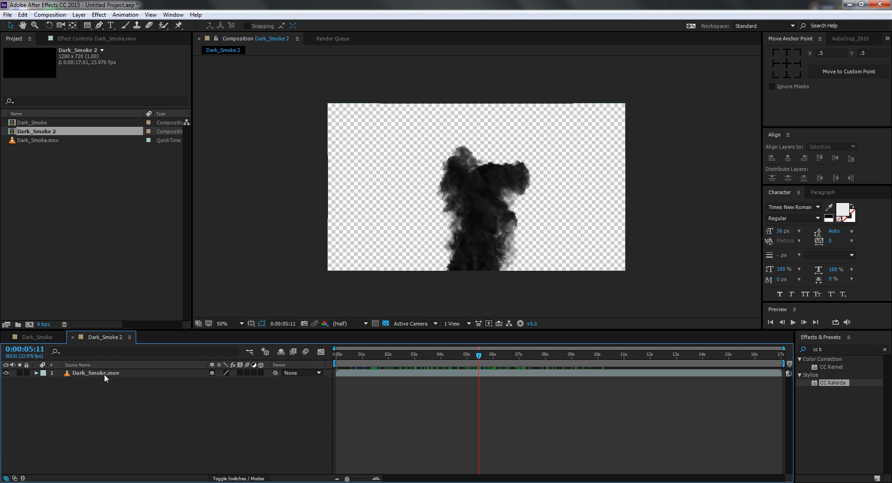
Apply VC Color Vibrance to the smoke layer with a green tint, brightness 1.27 and gamma 2.23
click(95, 15)
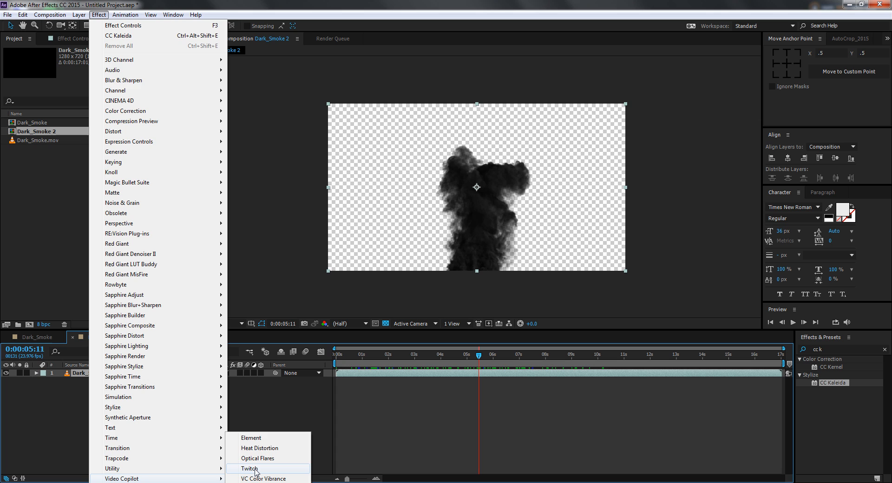
click(263, 479)
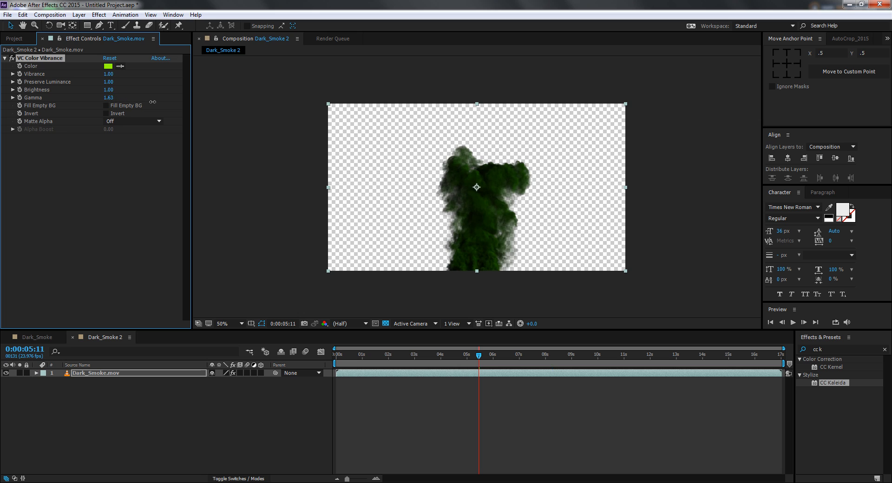
drag(108, 97, 125, 94)
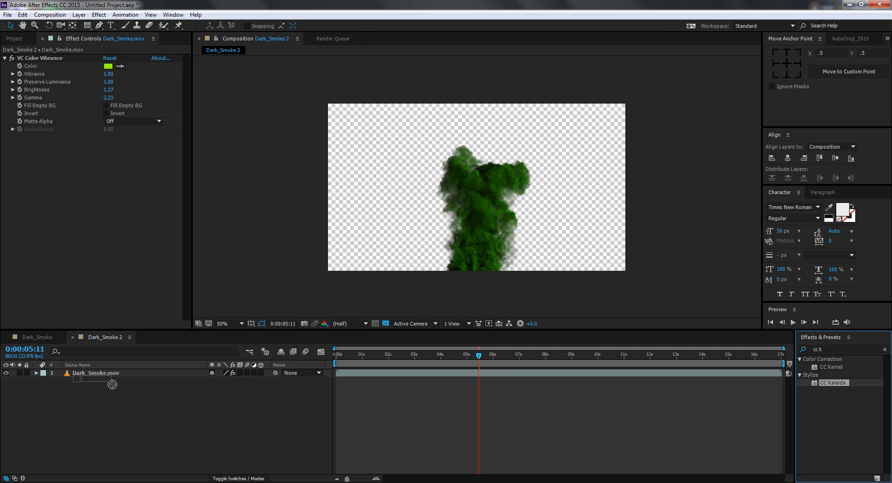
Apply CC Kaleida to the green smoke and scrub the timeline to preview the Flower pattern
double_click(833, 383)
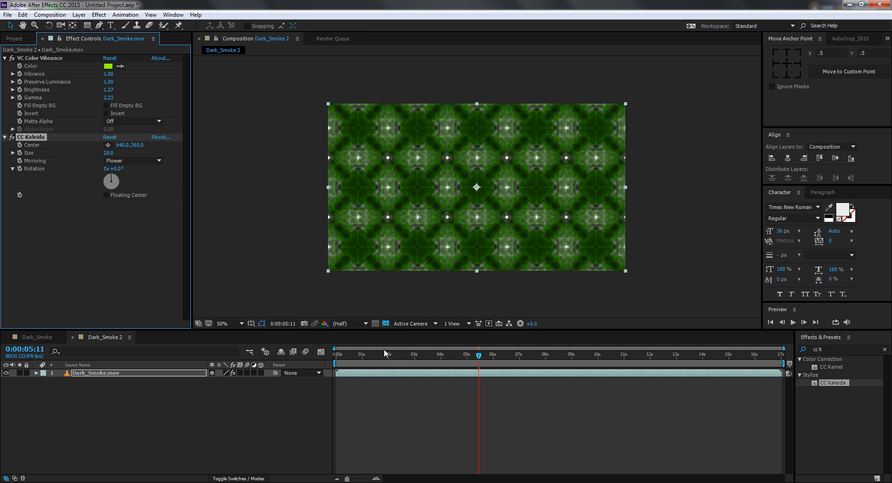
click(456, 355)
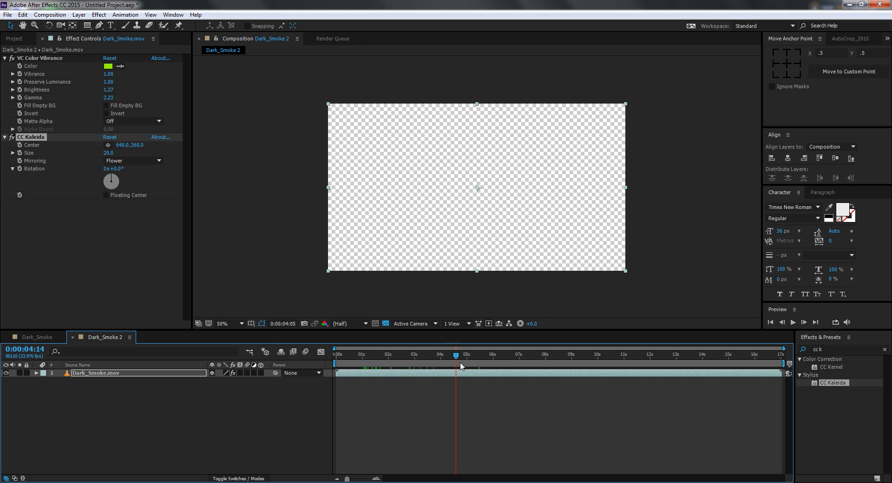
click(543, 362)
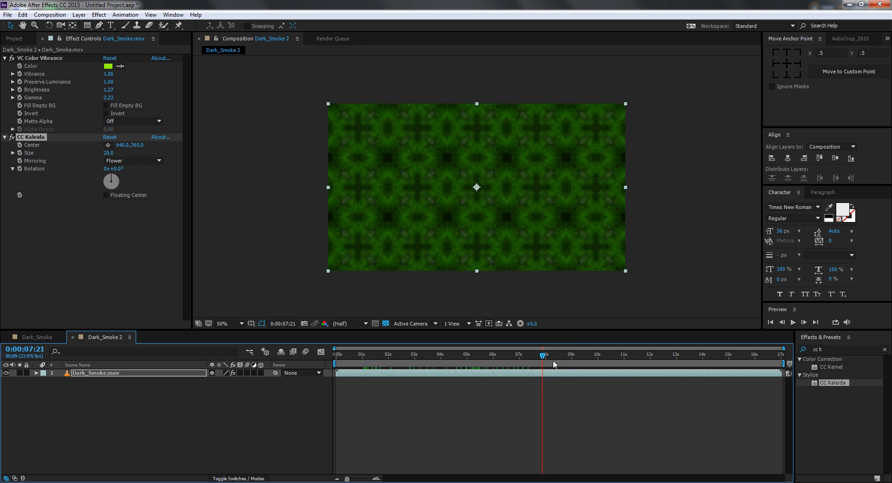
click(491, 357)
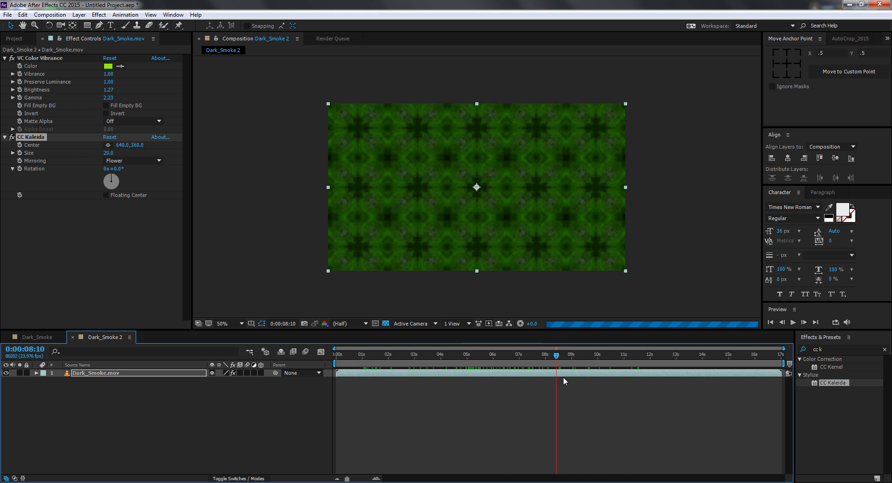
click(641, 355)
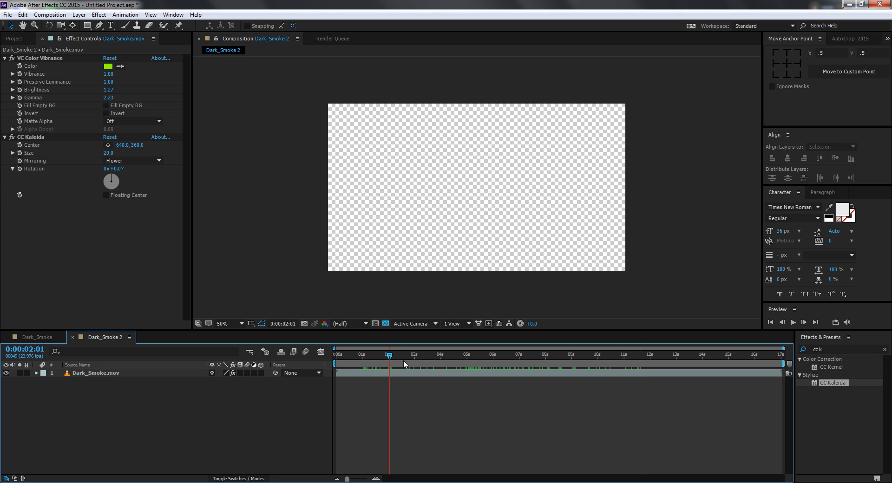
click(504, 355)
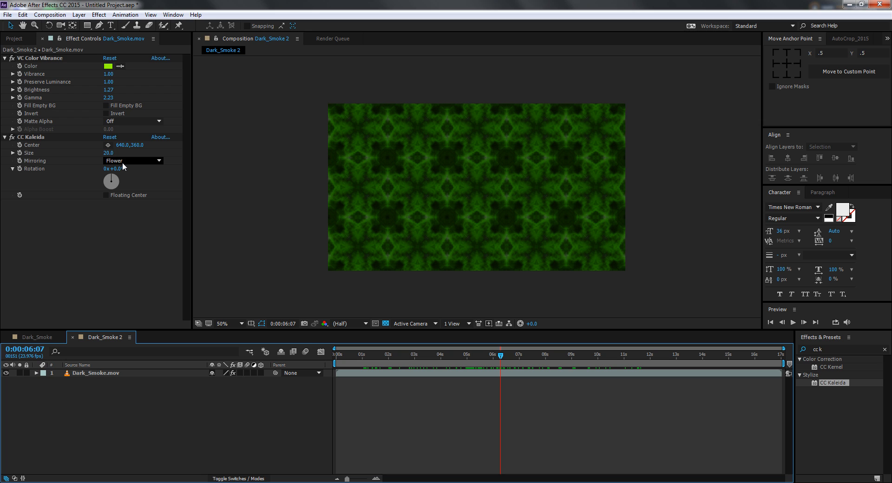
Try Dia Cross mirroring, nudge the kaleidoscope centre upward, then switch to Unfold
click(132, 161)
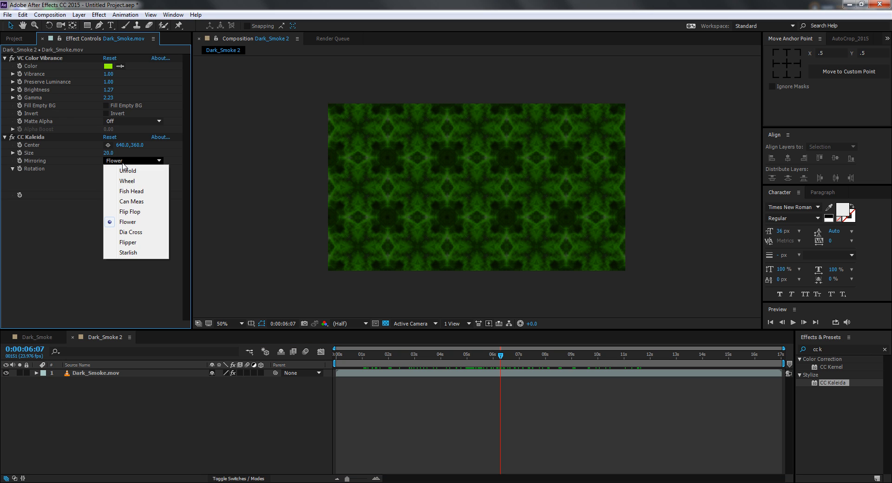
mouse_move(86, 172)
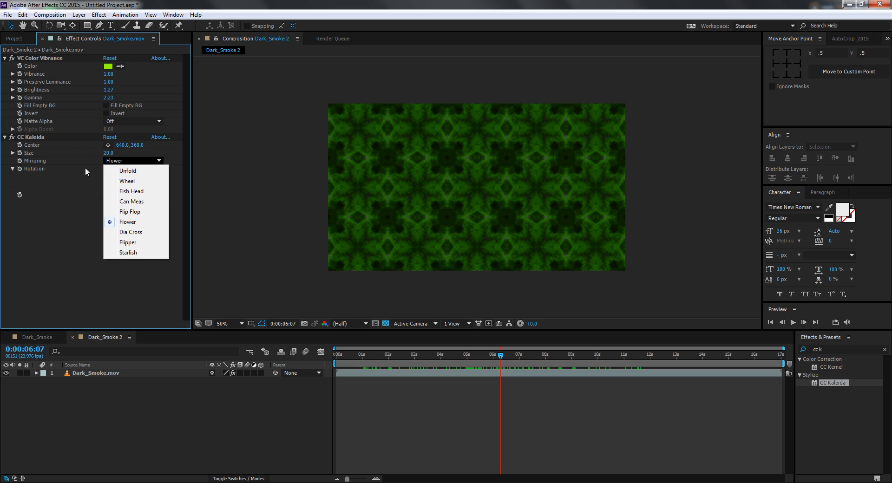
mouse_move(129, 228)
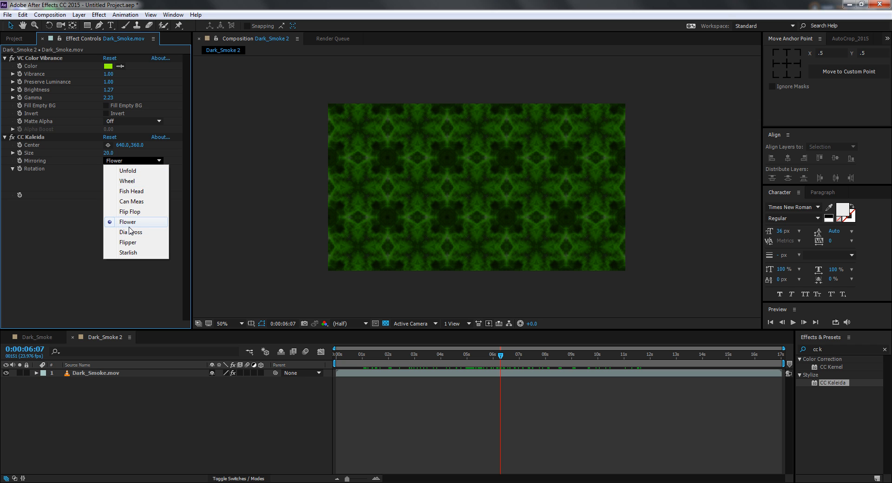
click(130, 233)
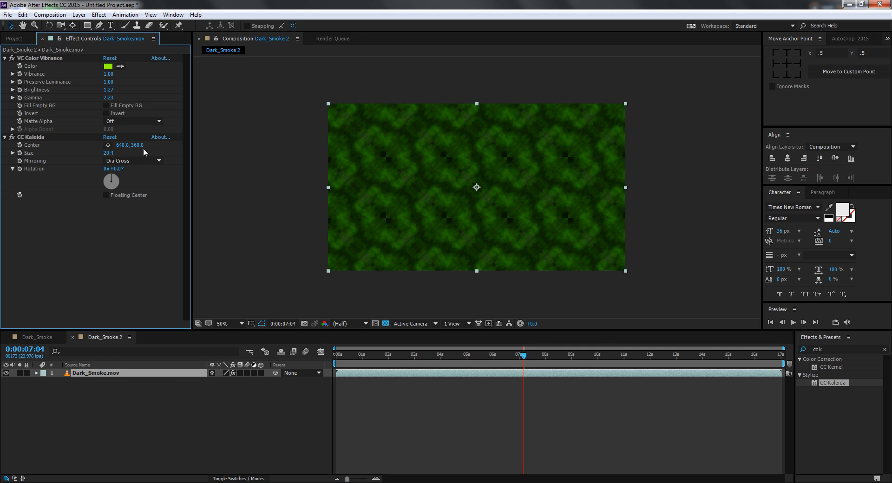
drag(476, 187, 476, 185)
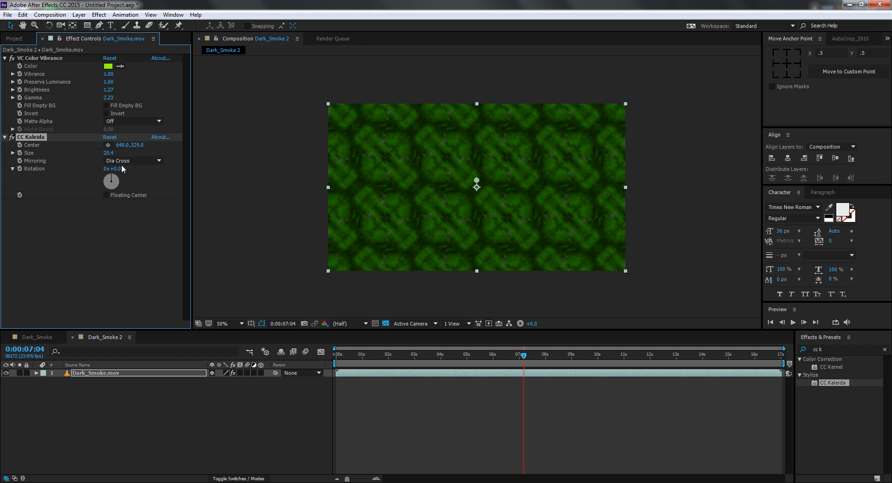
click(132, 161)
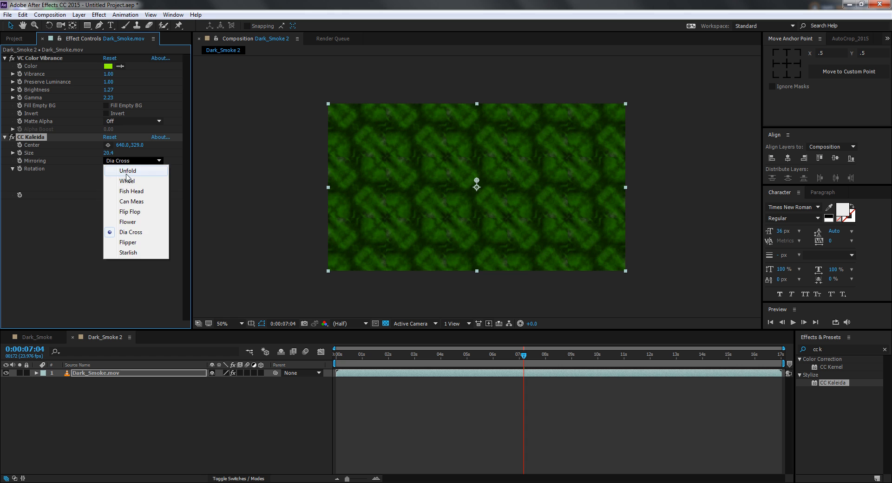
click(127, 171)
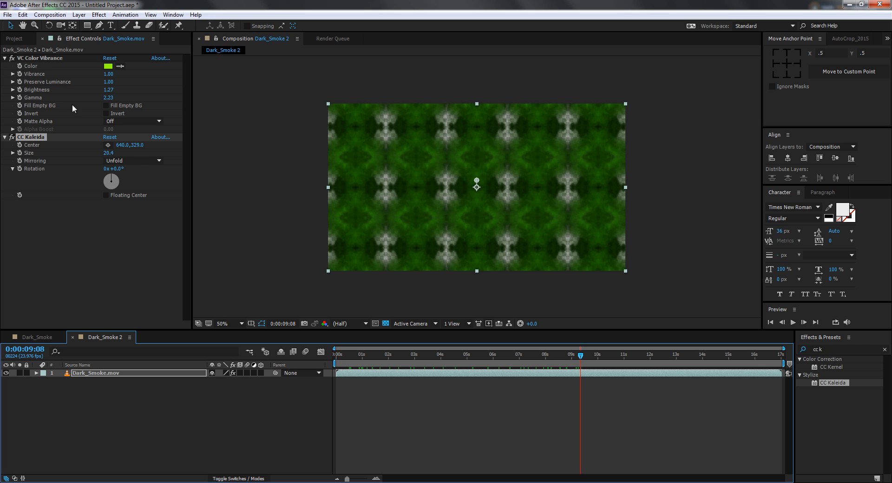
Switch mirroring through Flipper to Starlish and preview the green rosette pattern later in time
click(133, 161)
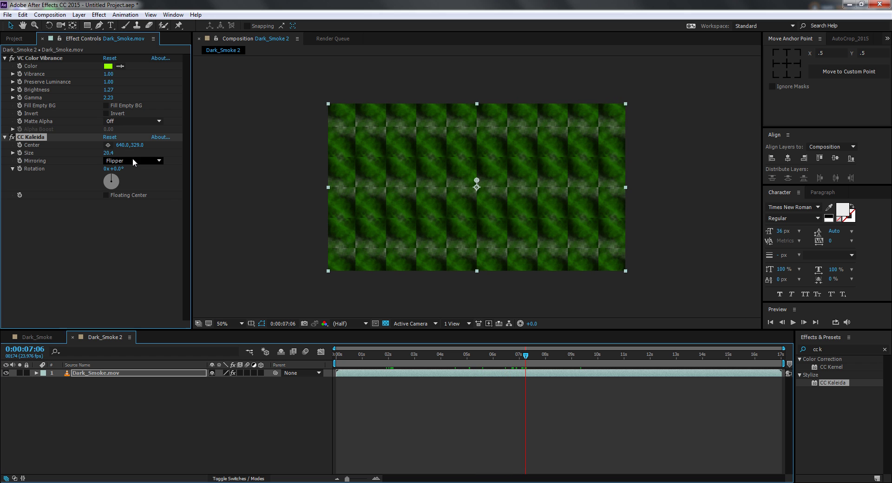
click(132, 161)
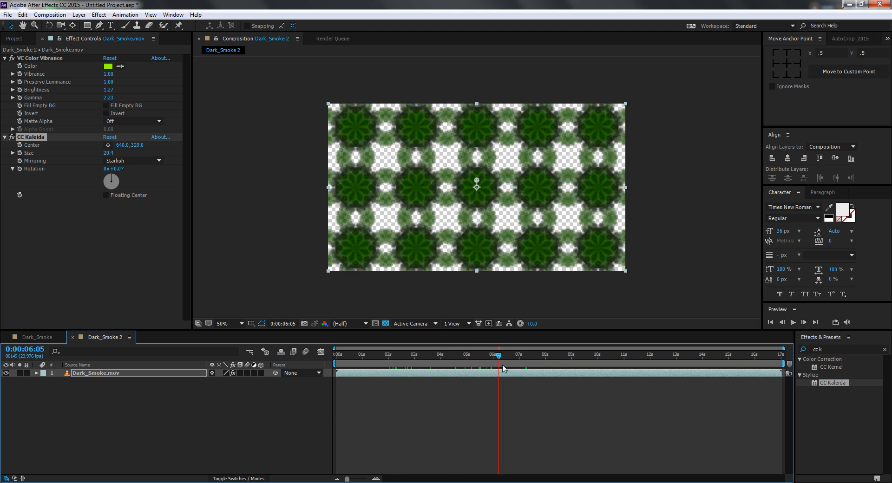
click(546, 356)
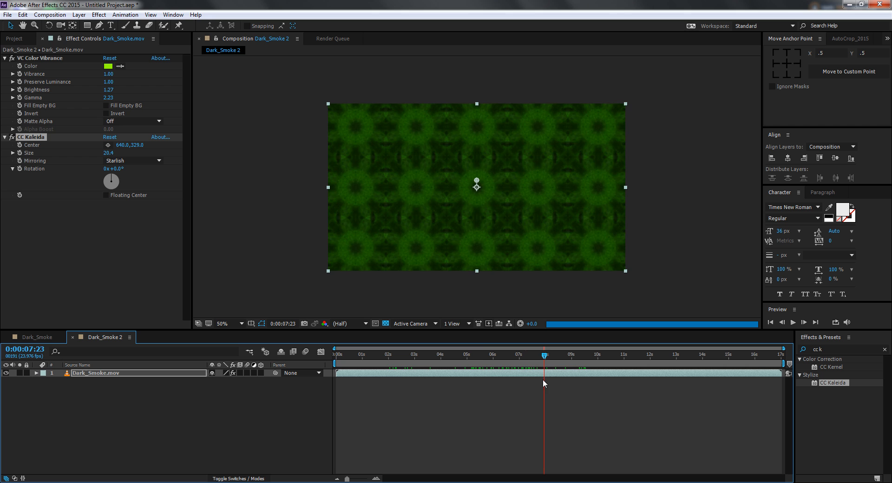
Search Effects & Presets for "glow" to add a Glow making neon-green stars
click(499, 355)
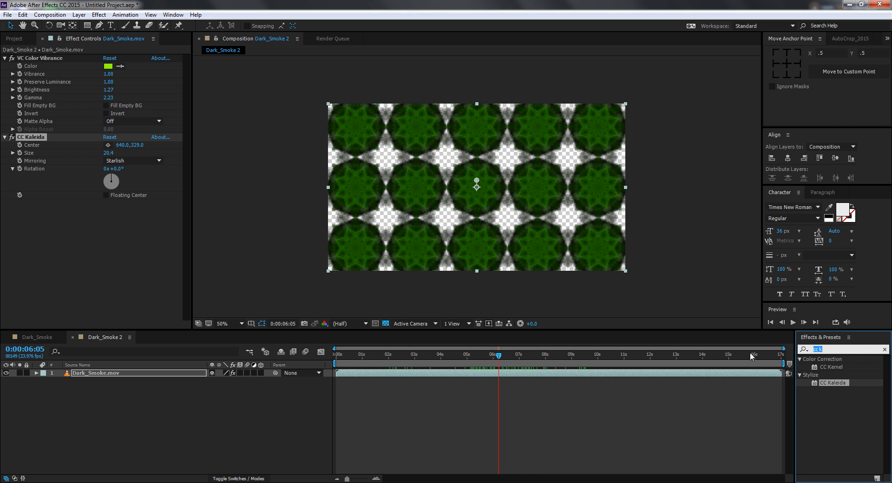
text(glow)
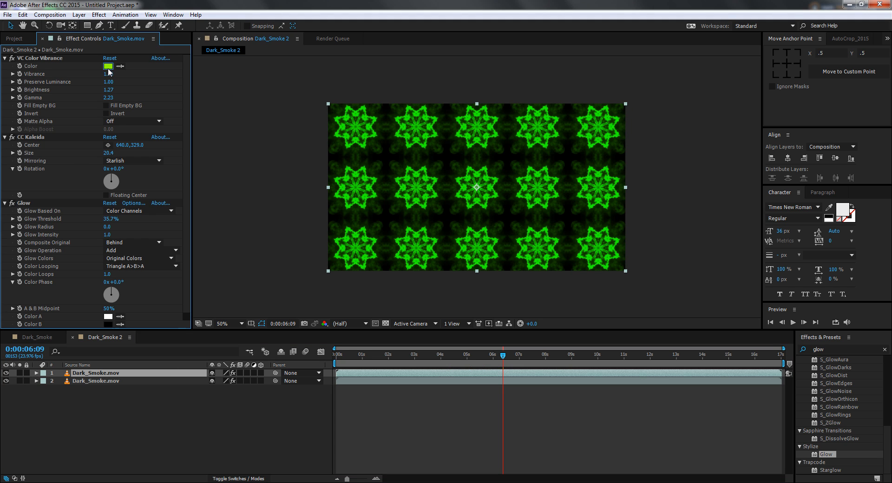
Change the top layer's tint to magenta and preview the interleaved purple and green stars
click(108, 65)
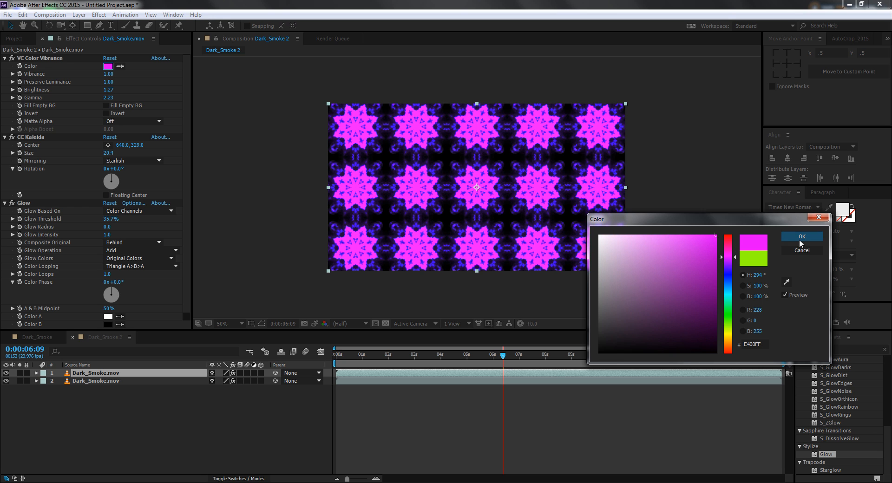
click(803, 237)
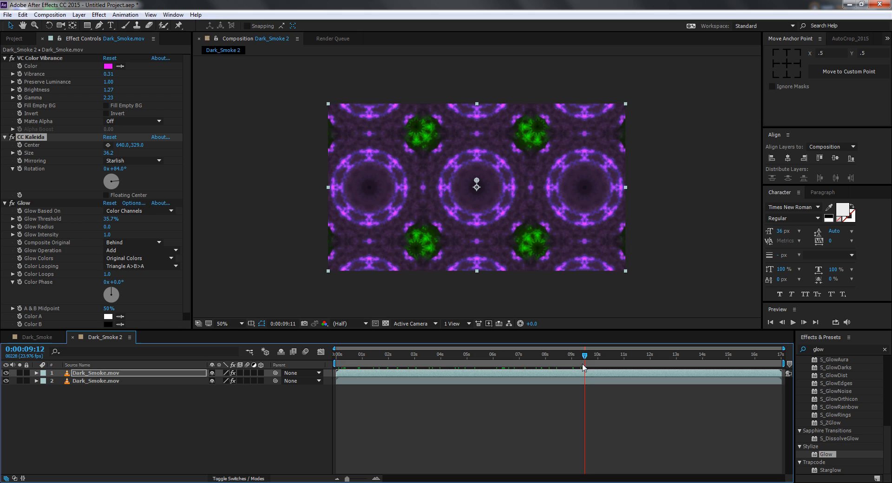
click(478, 368)
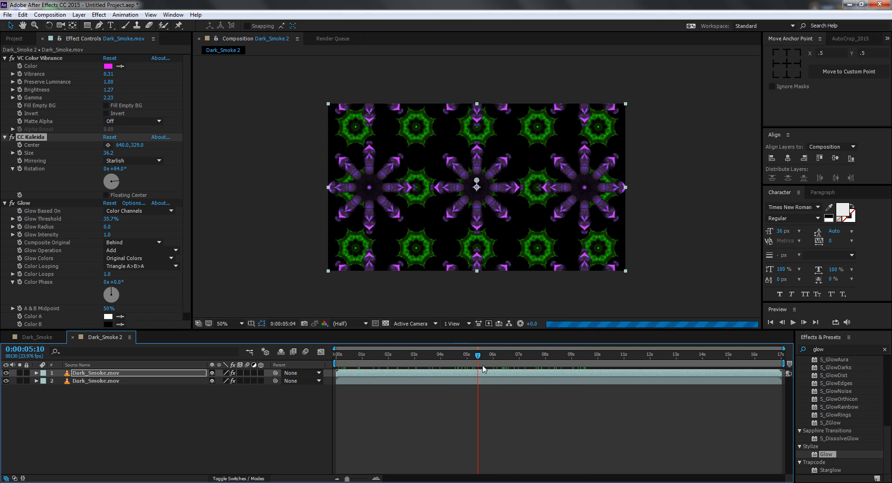